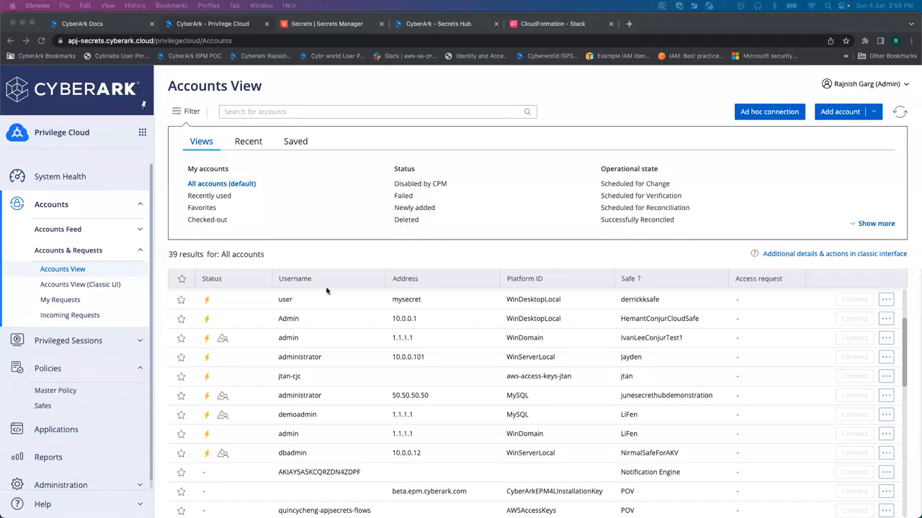
pyautogui.moveTo(321, 394)
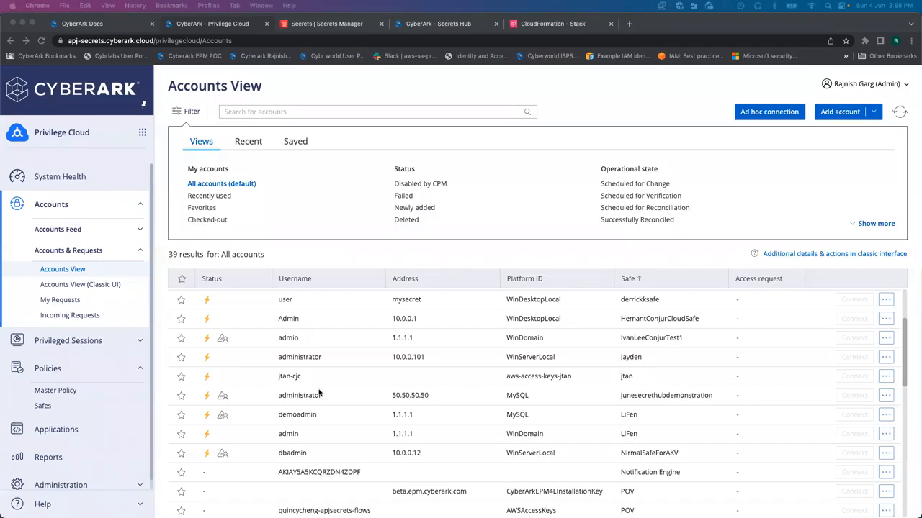
pyautogui.moveTo(380, 394)
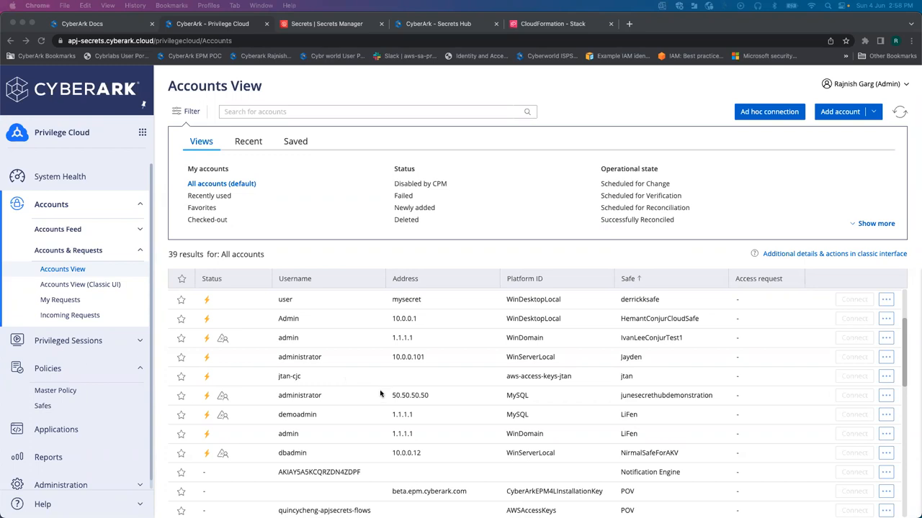
pyautogui.moveTo(343, 397)
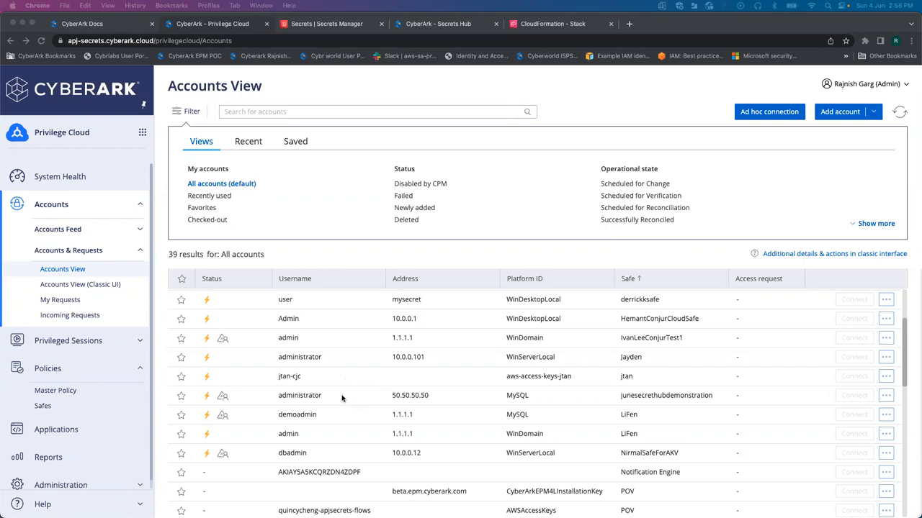
pyautogui.moveTo(359, 391)
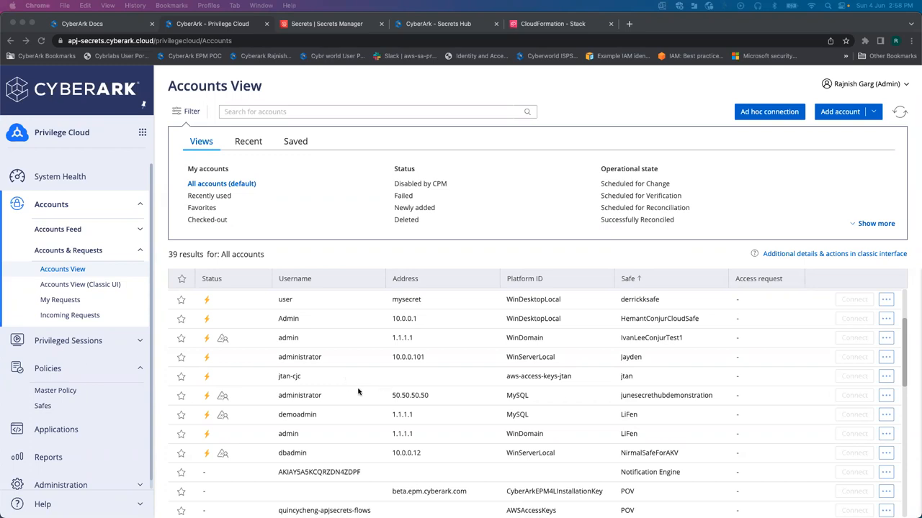
pyautogui.moveTo(334, 395)
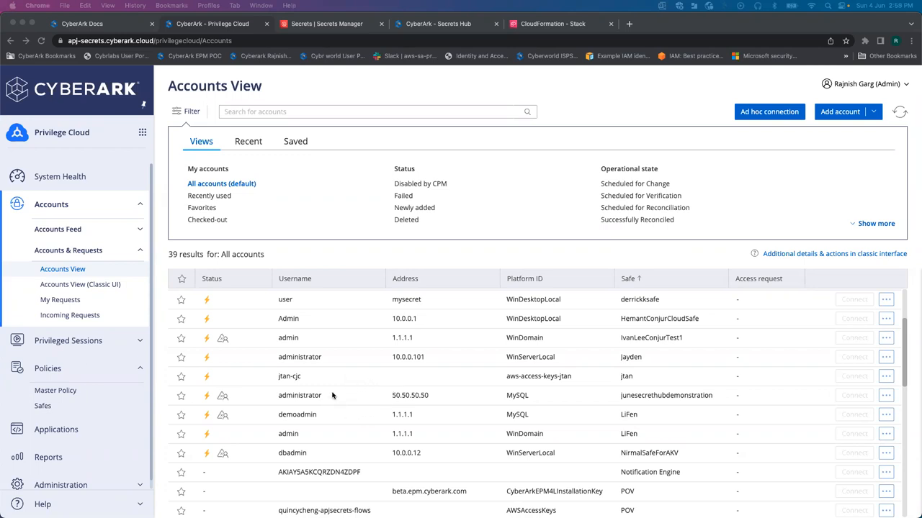
pyautogui.moveTo(358, 396)
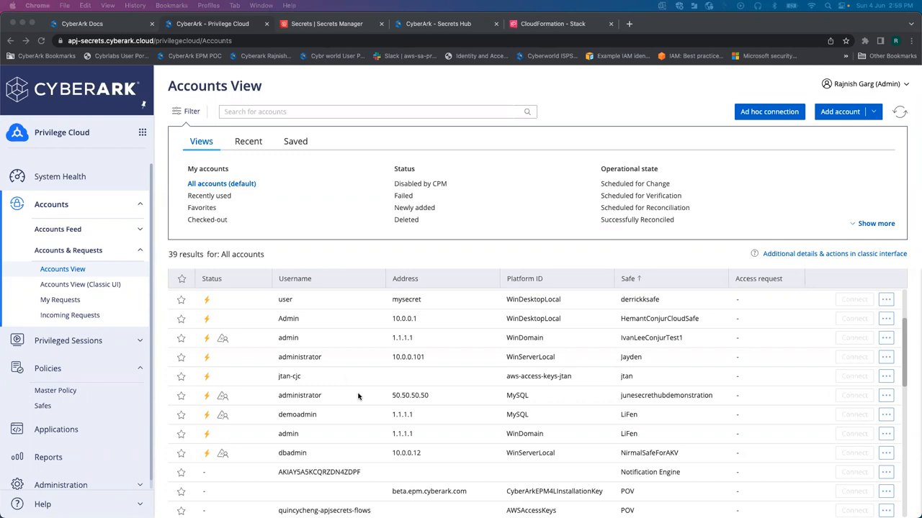
pyautogui.moveTo(360, 397)
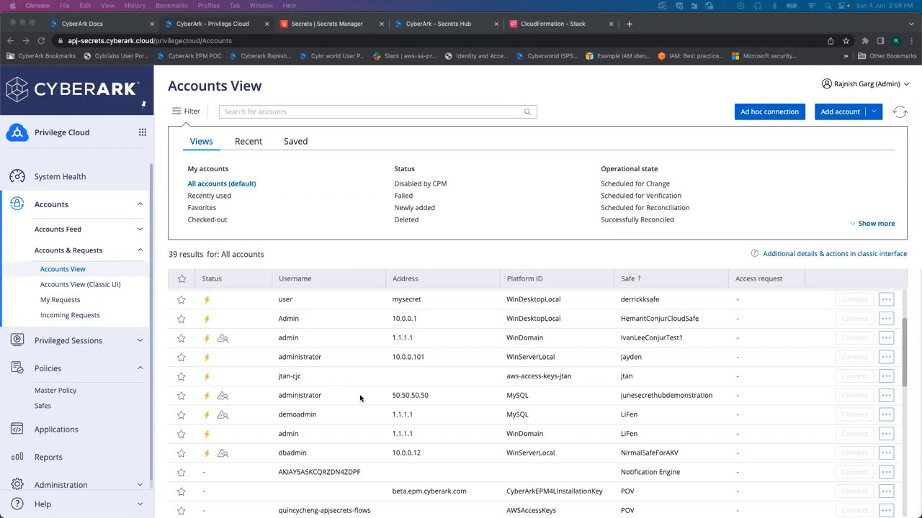
pyautogui.moveTo(342, 396)
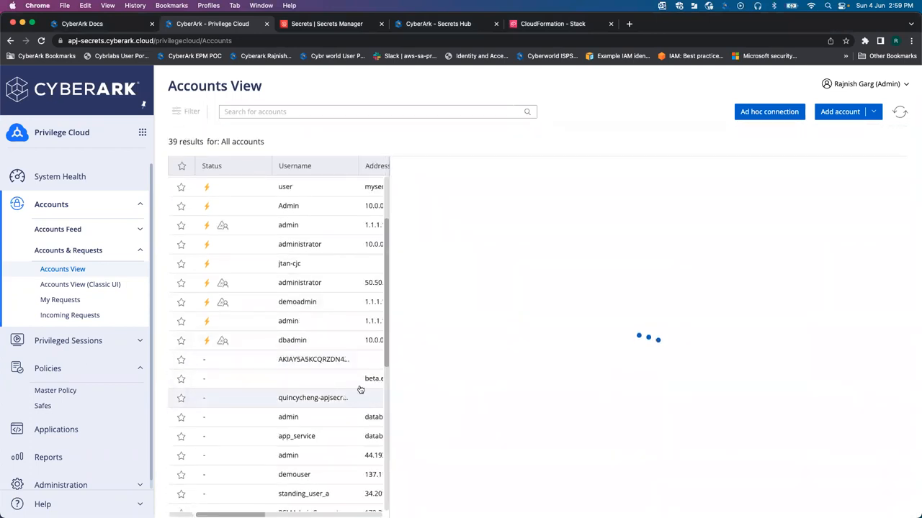
# View the administrator account on 50.50.50.50 and its Details: safe junesecrethubdemonstration, account name junemysqlaccount.
pyautogui.click(299, 282)
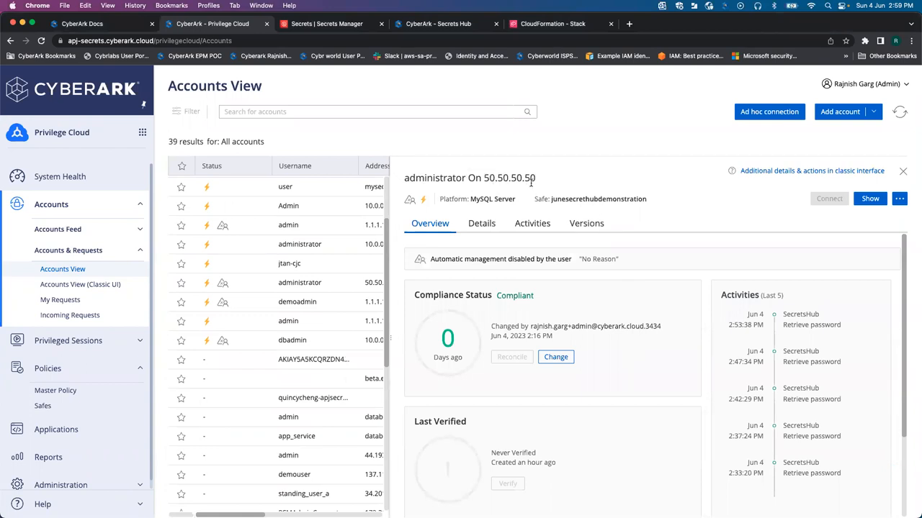
pyautogui.click(481, 223)
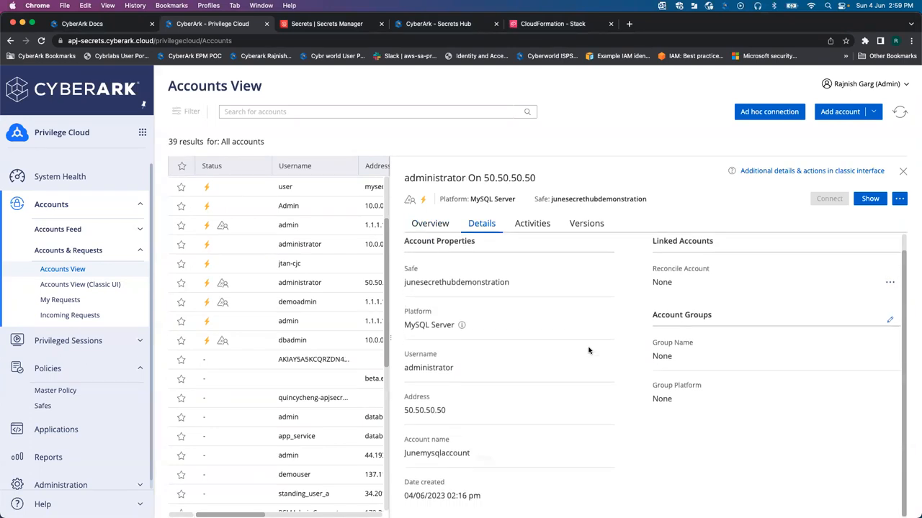
pyautogui.moveTo(459, 444)
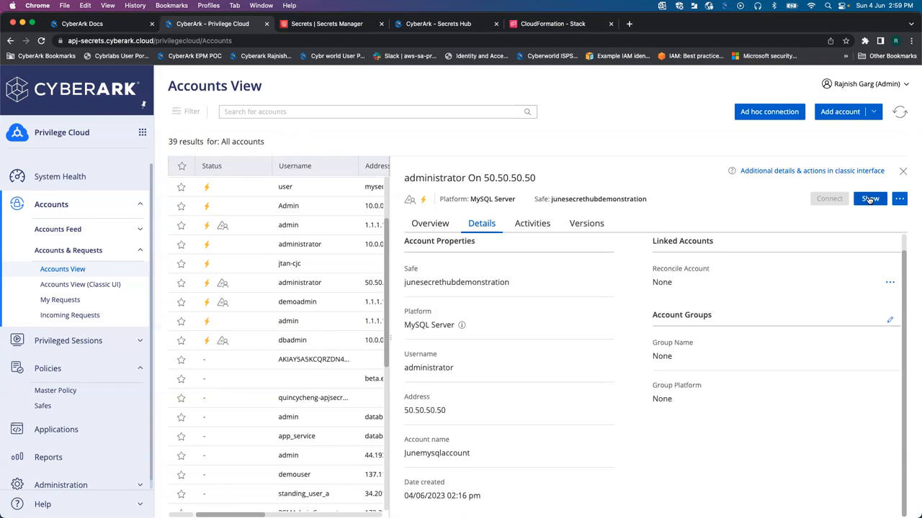
pyautogui.click(870, 198)
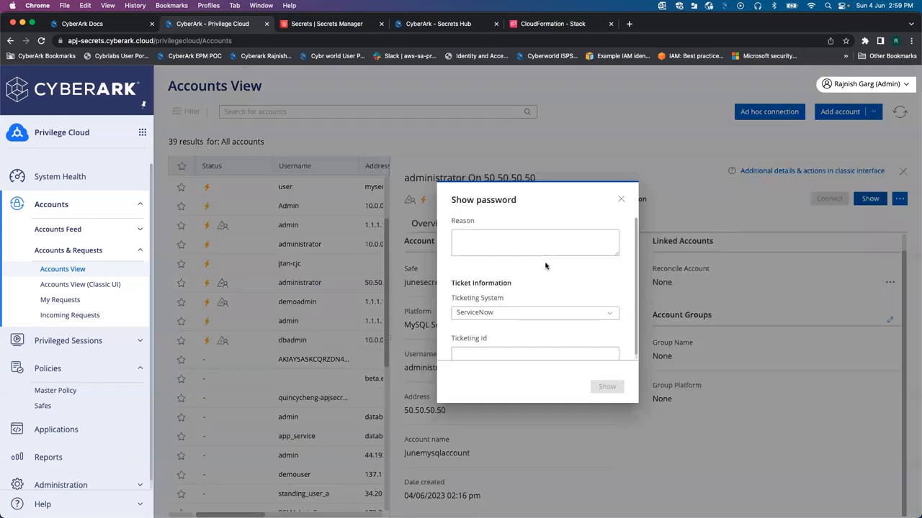
pyautogui.write('testing')
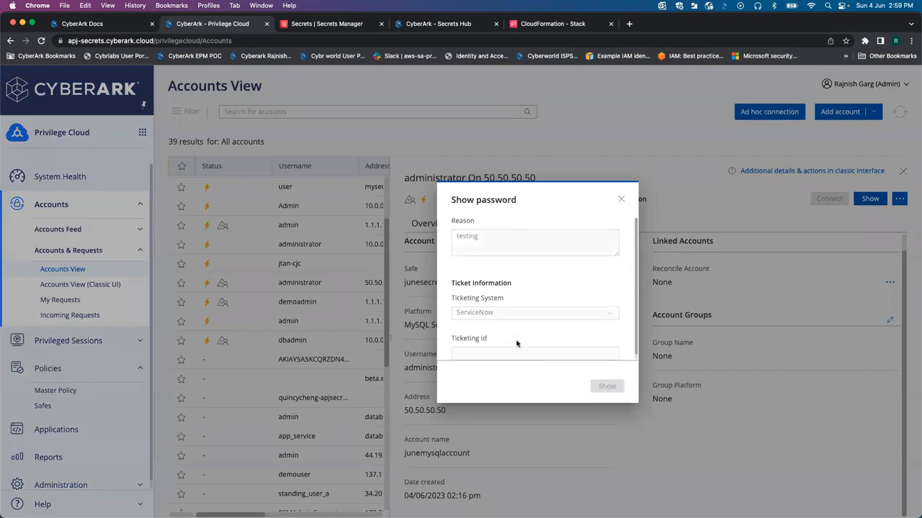
pyautogui.click(606, 386)
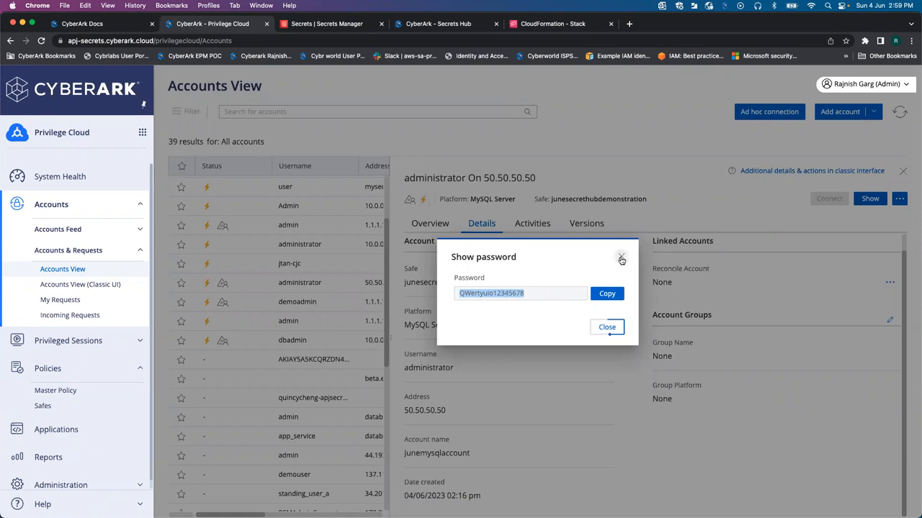
pyautogui.click(621, 259)
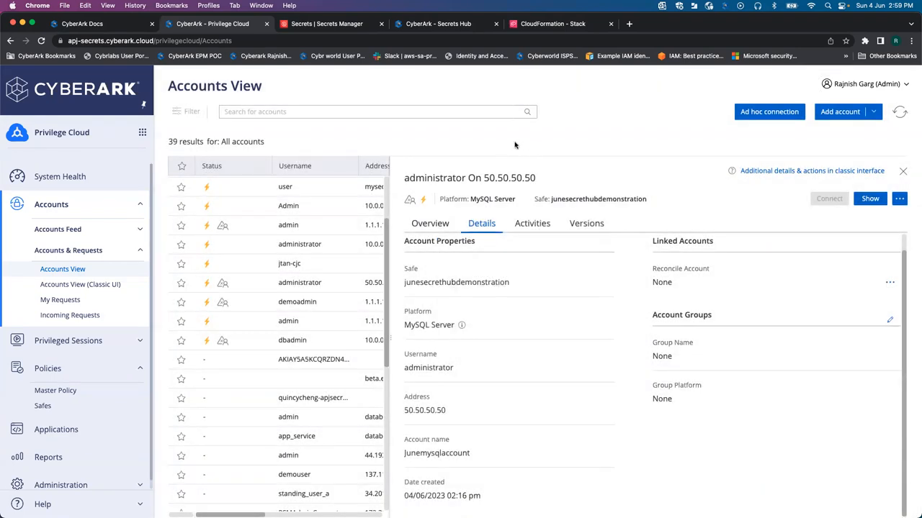
# Switch to the Secrets Hub Targets list showing junevideodemoaws and its sync policies.
pyautogui.click(438, 23)
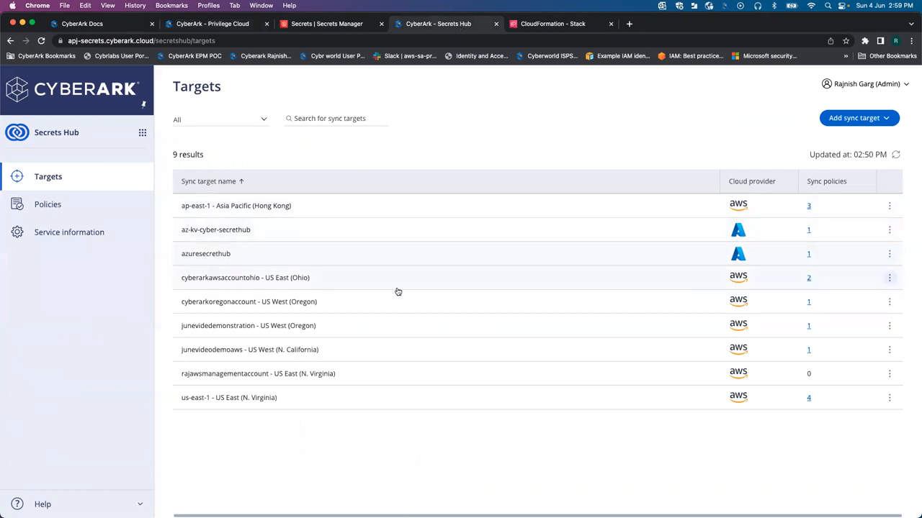
pyautogui.moveTo(301, 325)
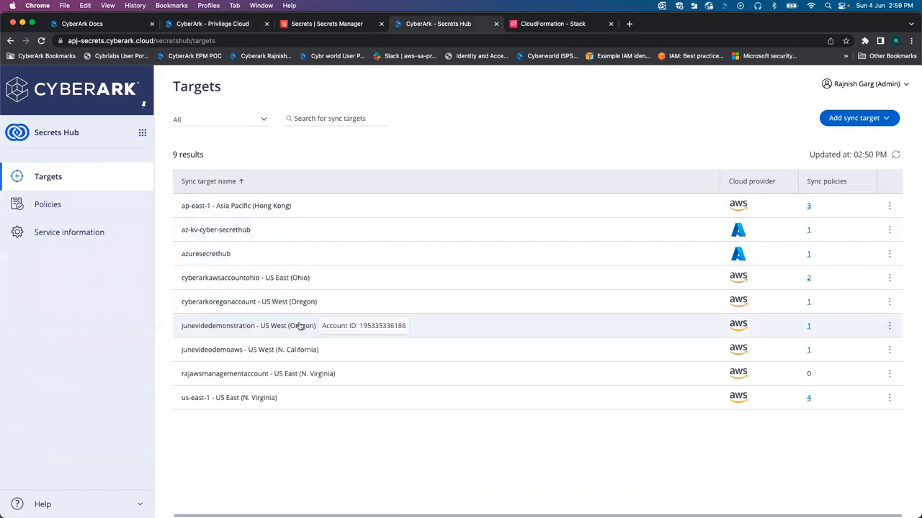
pyautogui.moveTo(415, 342)
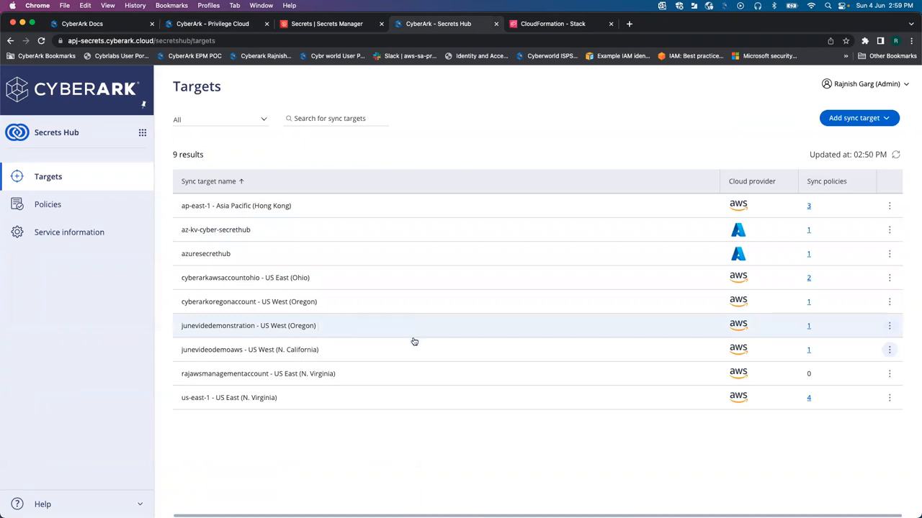
pyautogui.moveTo(400, 355)
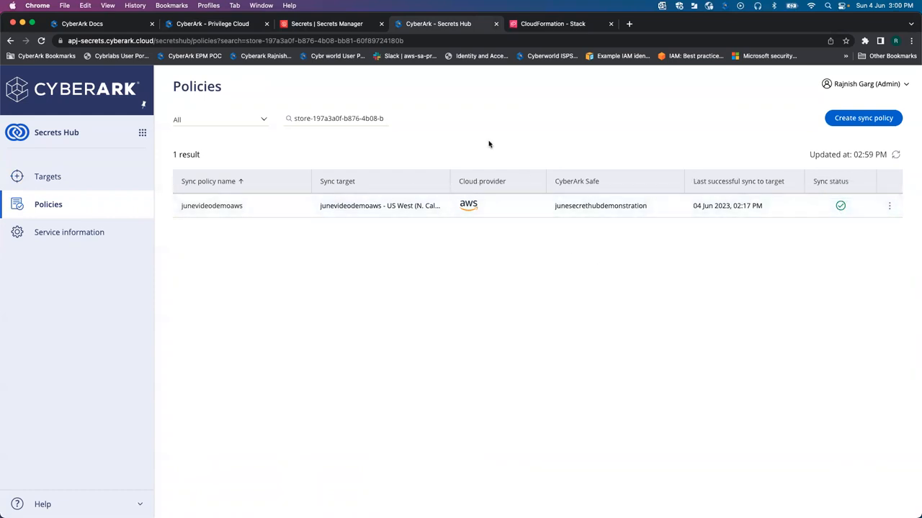
# Switch to AWS Secrets Manager listing the junesecrethubdemonstration/junemysqlaccount secret.
pyautogui.click(320, 23)
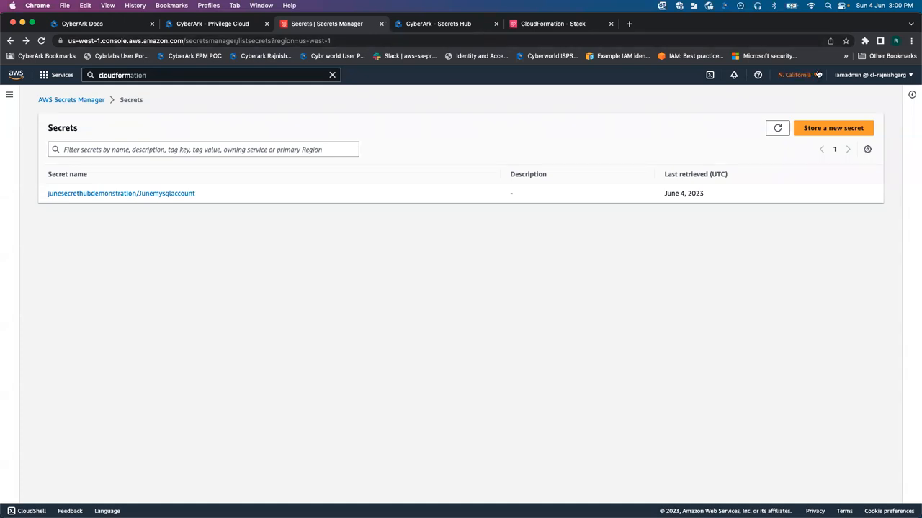
pyautogui.moveTo(164, 216)
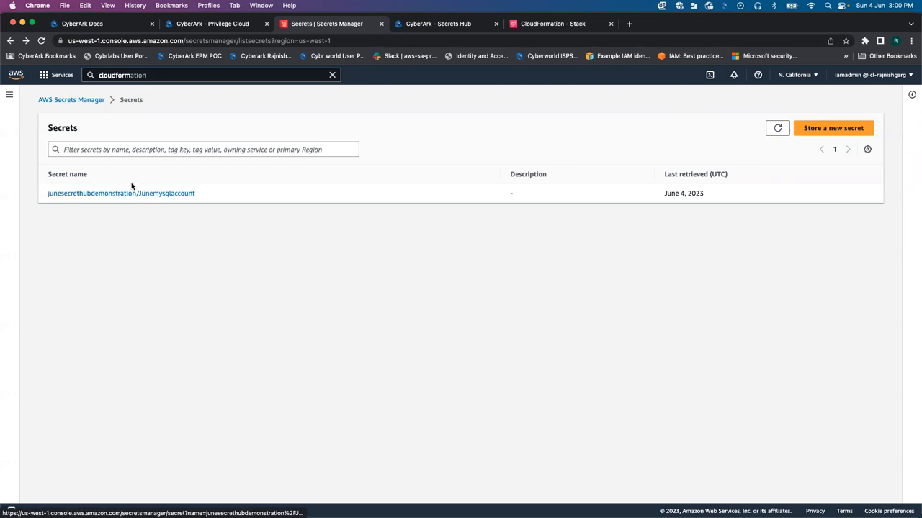
# Reveal the synced MySQL secret's values in AWS, then show the account's actions in Privilege Cloud.
pyautogui.click(121, 193)
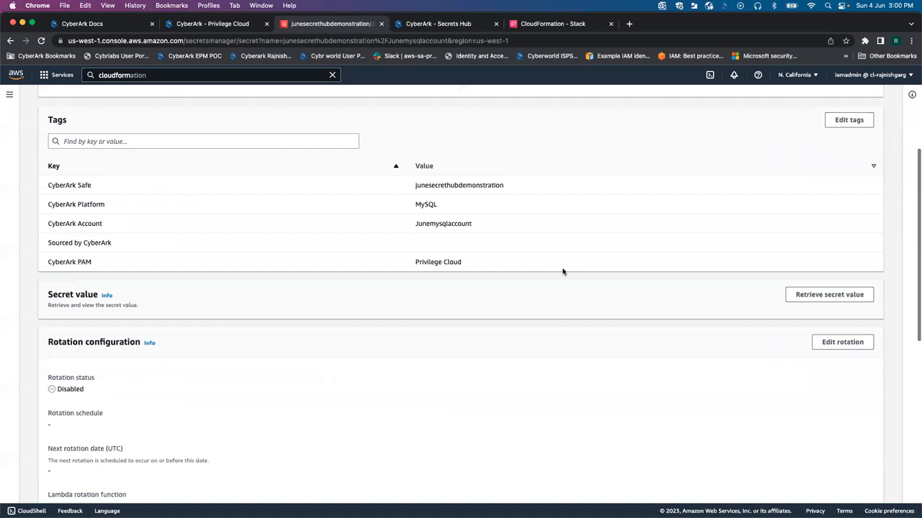
pyautogui.click(829, 294)
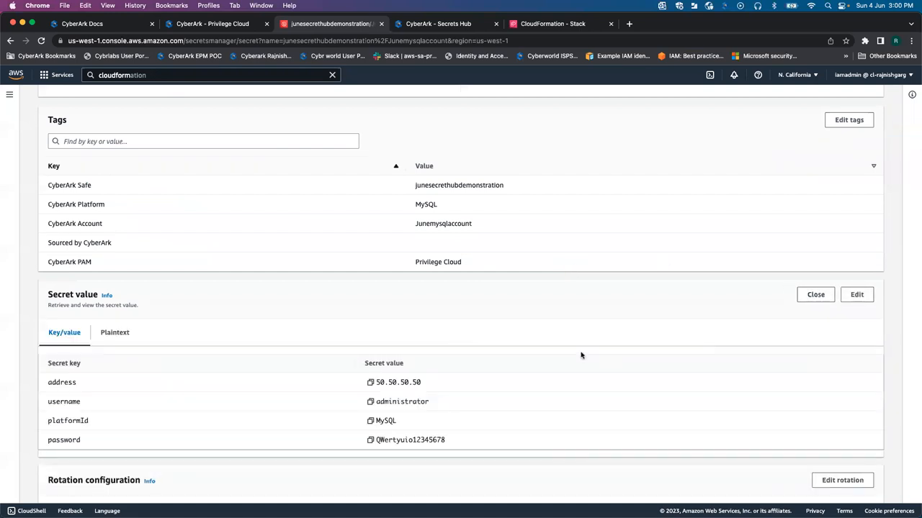
pyautogui.scroll(-3)
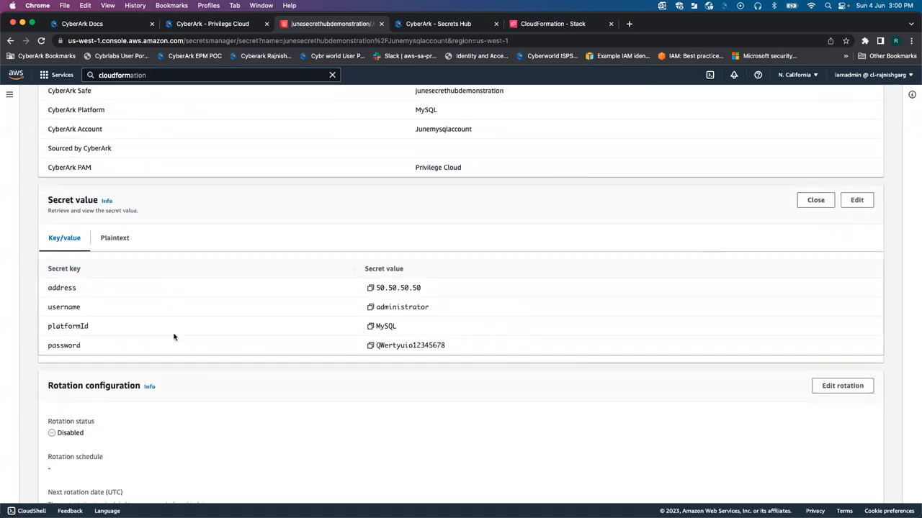
pyautogui.moveTo(216, 289)
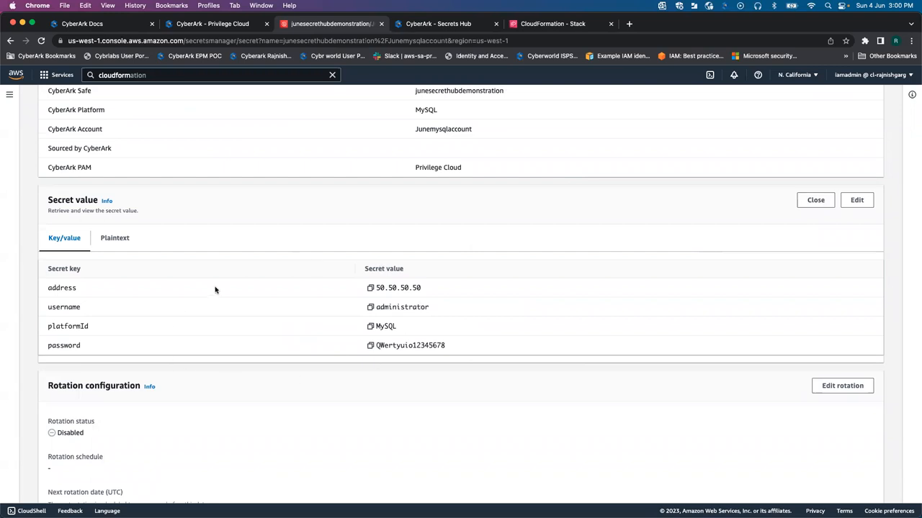
pyautogui.moveTo(386, 237)
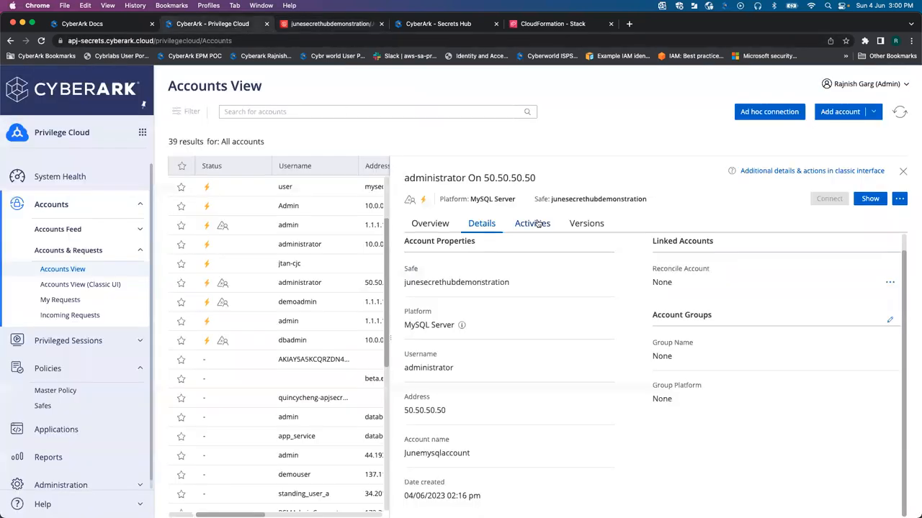
pyautogui.click(899, 198)
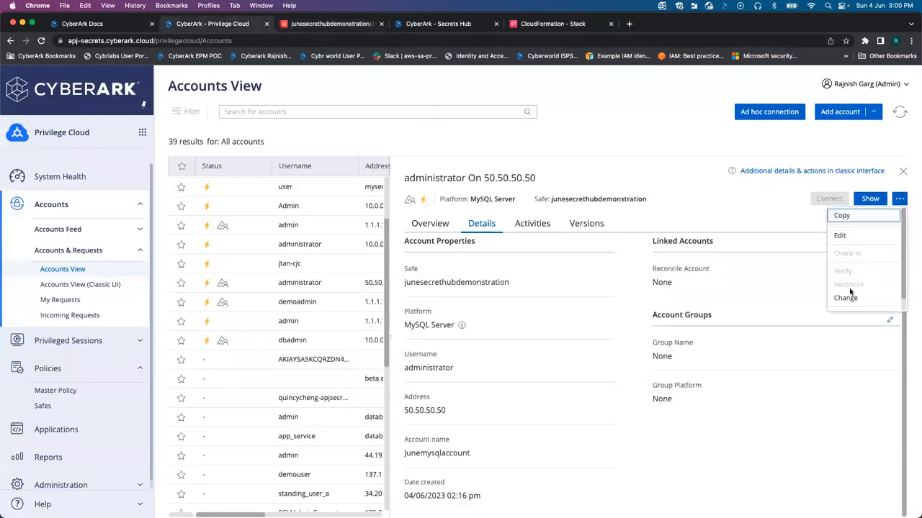
# Change the administrator account's Vault password to a new value, confirming it, and save.
pyautogui.click(843, 298)
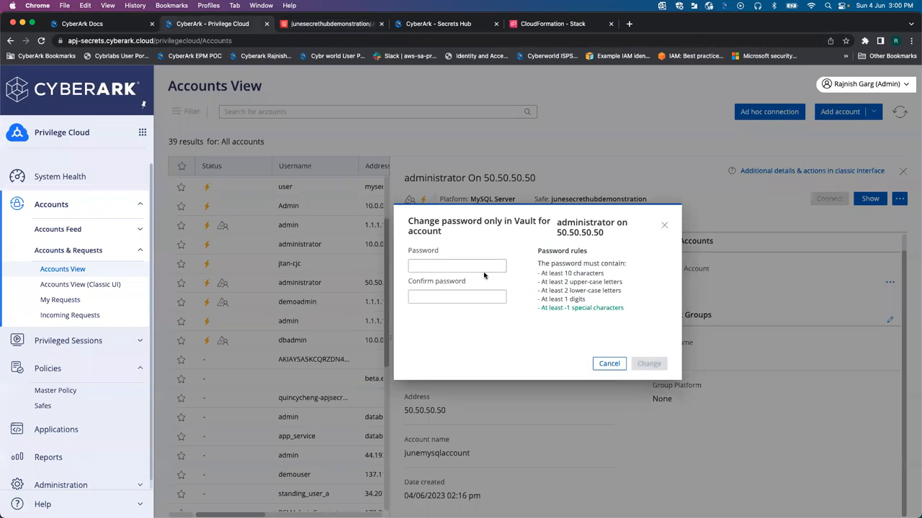
pyautogui.click(457, 265)
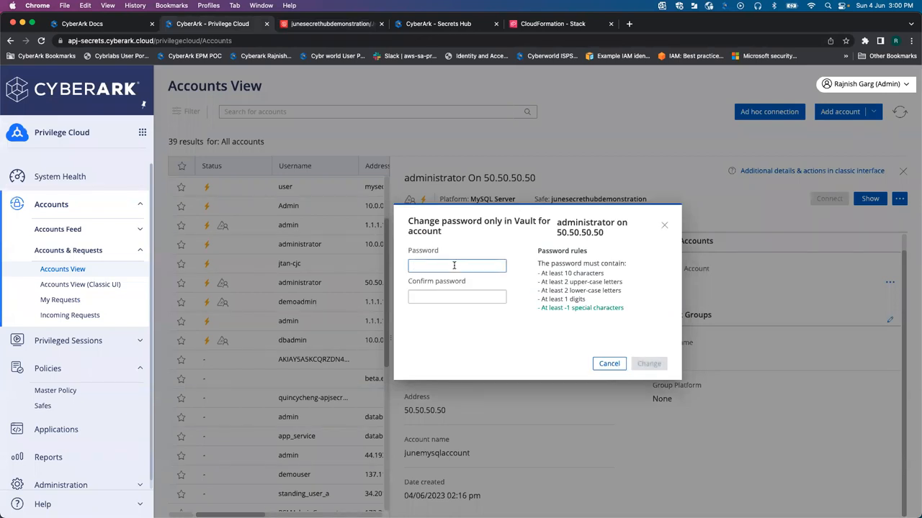
pyautogui.write('••')
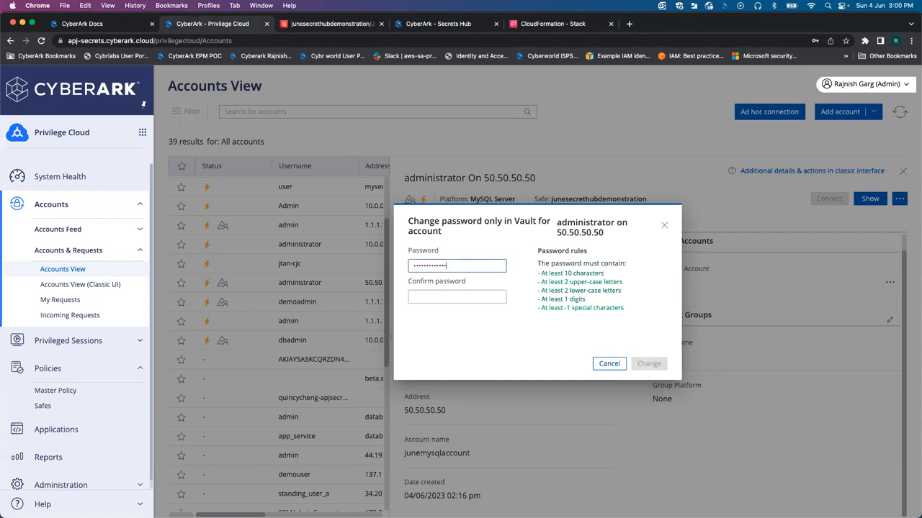
pyautogui.write('1')
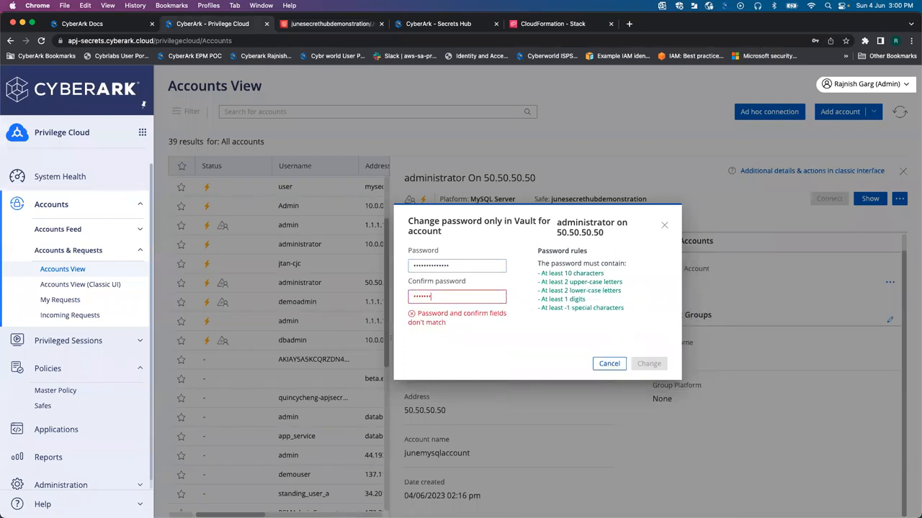
pyautogui.click(456, 297)
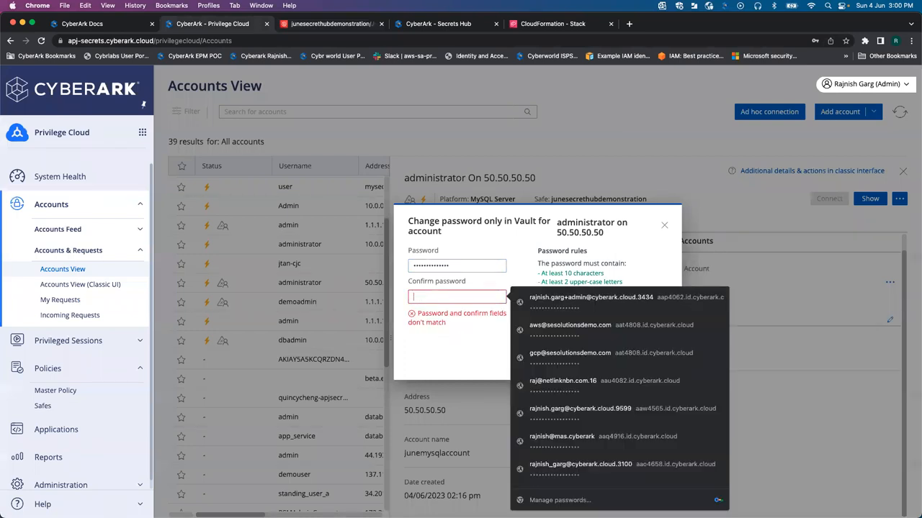
pyautogui.write('•••')
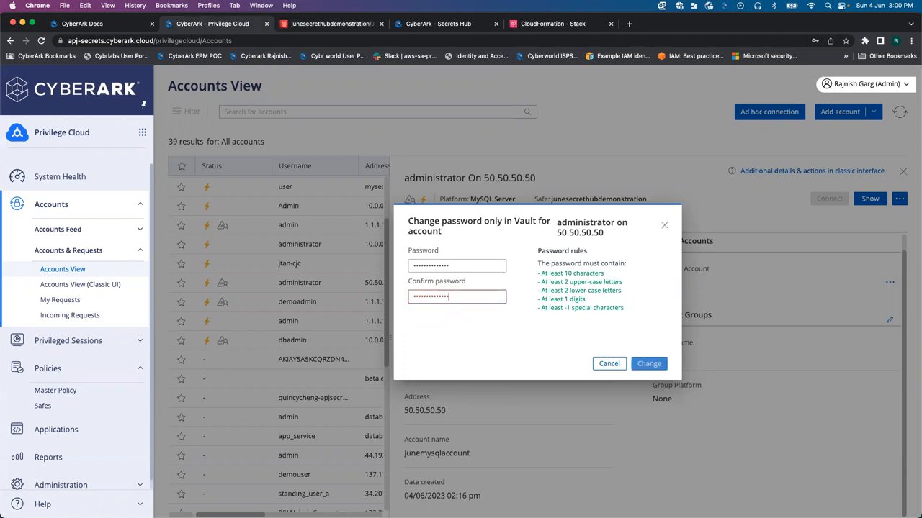
pyautogui.click(648, 363)
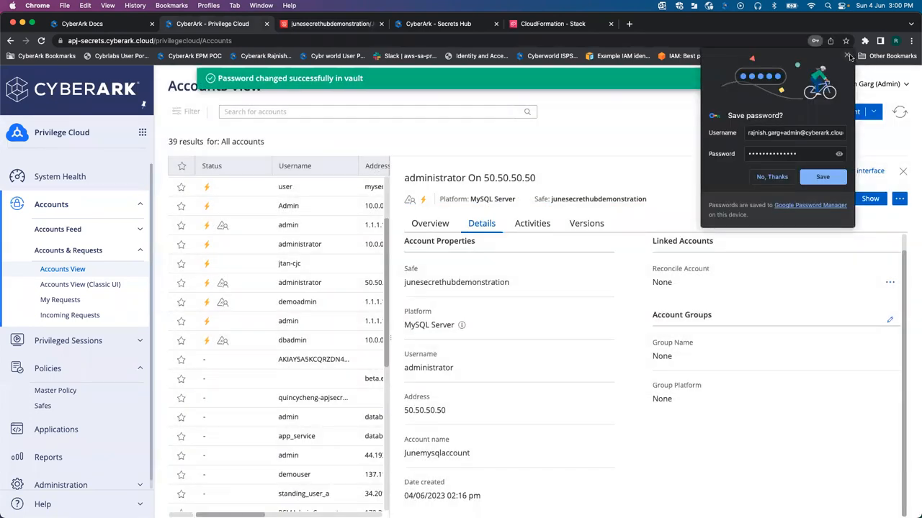
pyautogui.click(772, 177)
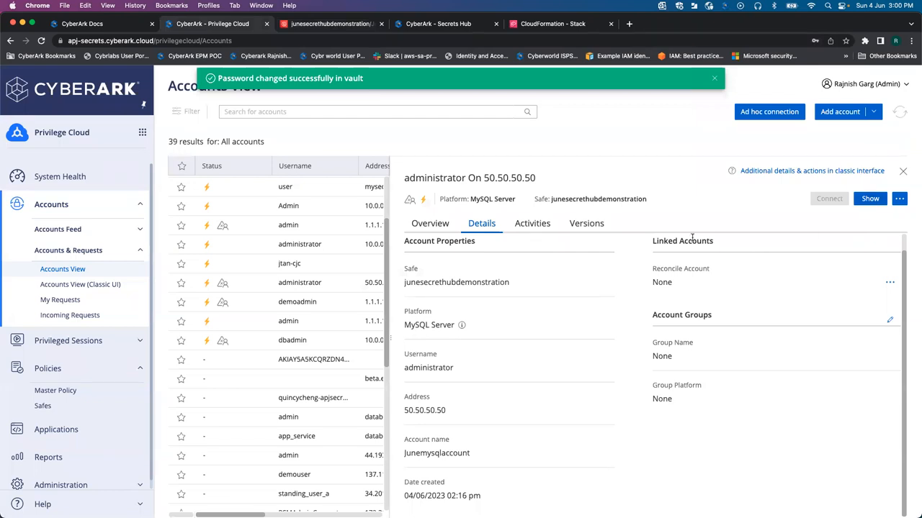
pyautogui.click(870, 199)
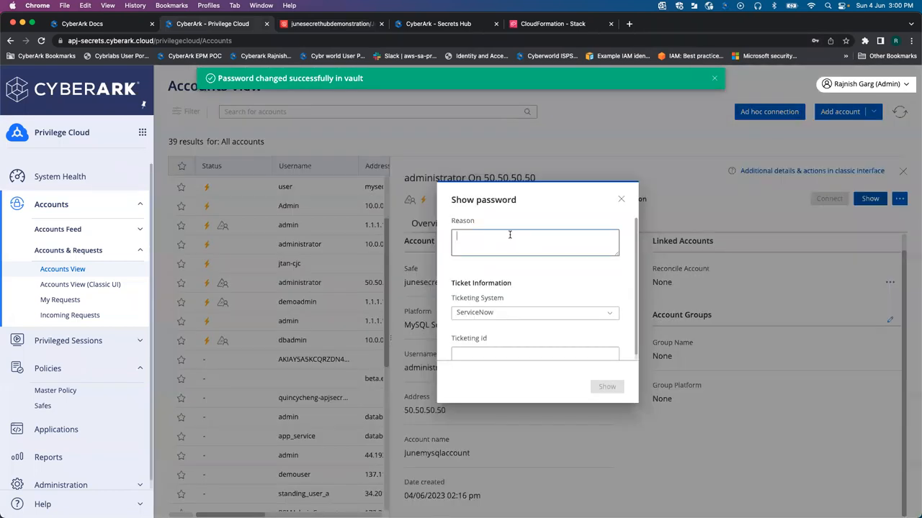
pyautogui.write('testing')
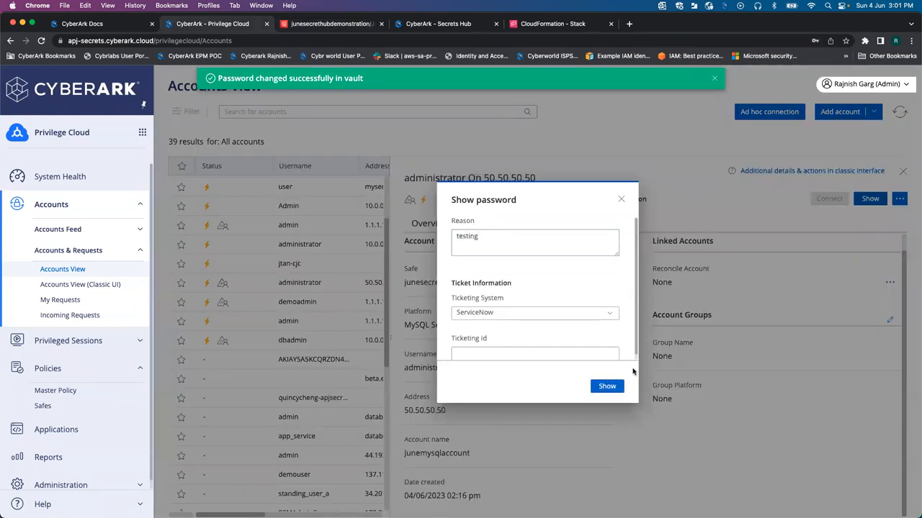
pyautogui.click(607, 386)
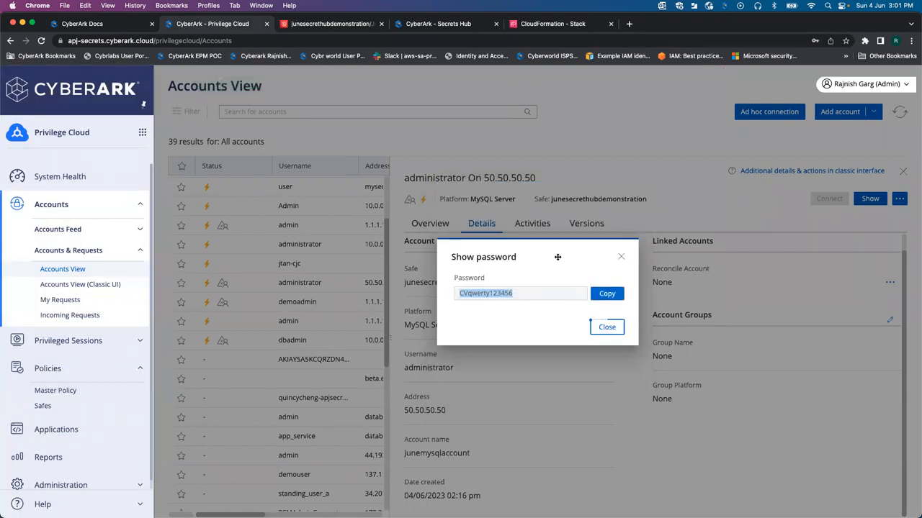
pyautogui.click(606, 327)
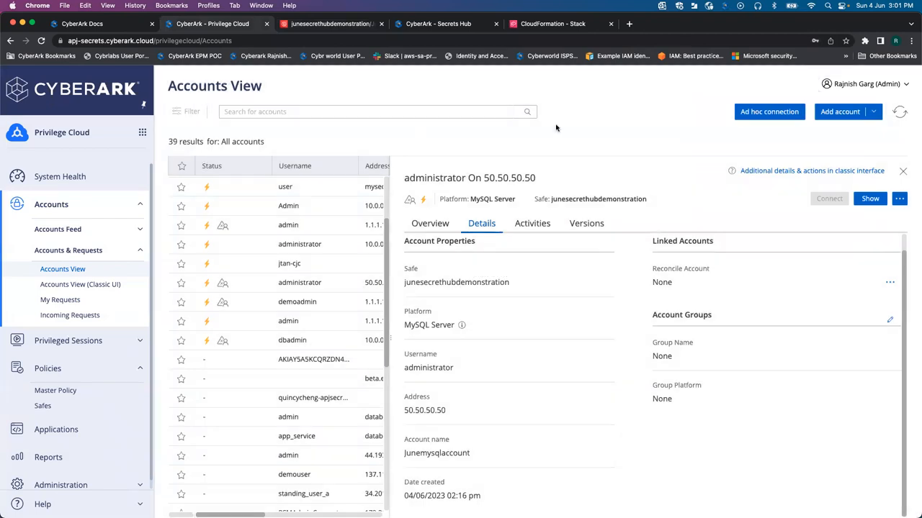
pyautogui.moveTo(530, 196)
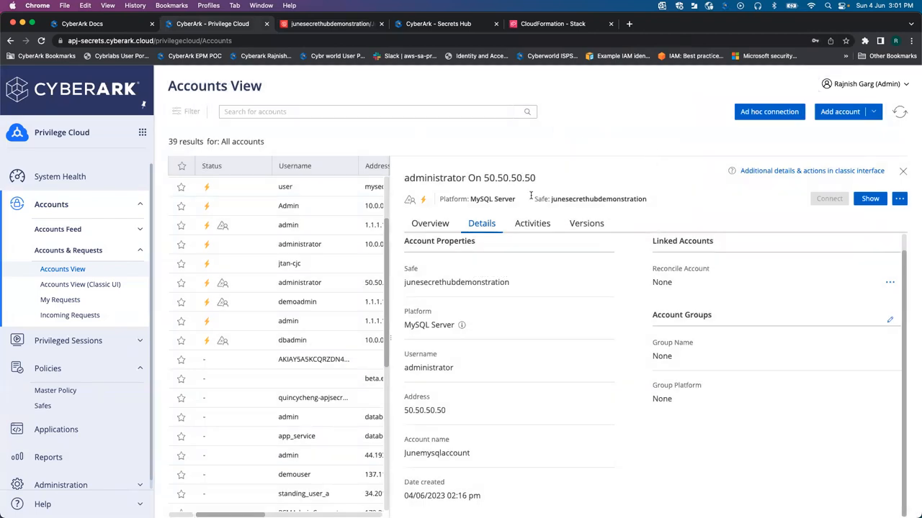
pyautogui.moveTo(648, 149)
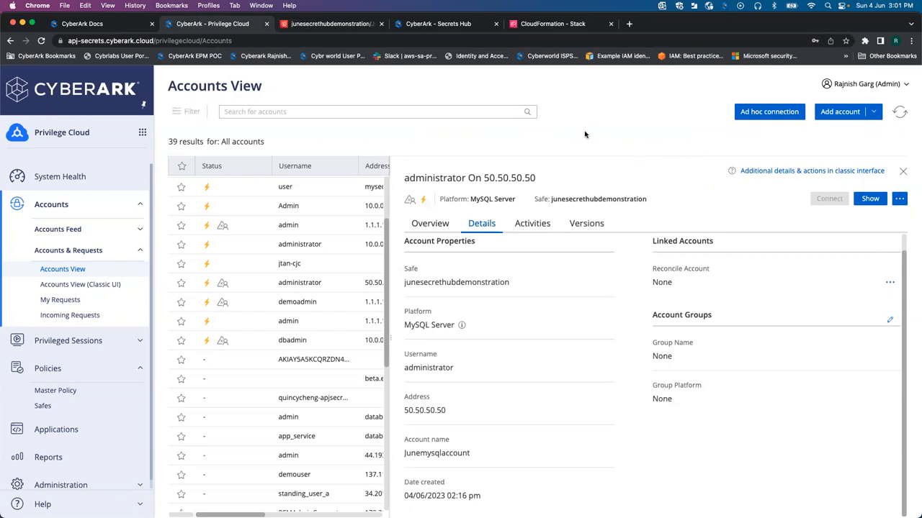
pyautogui.moveTo(892, 78)
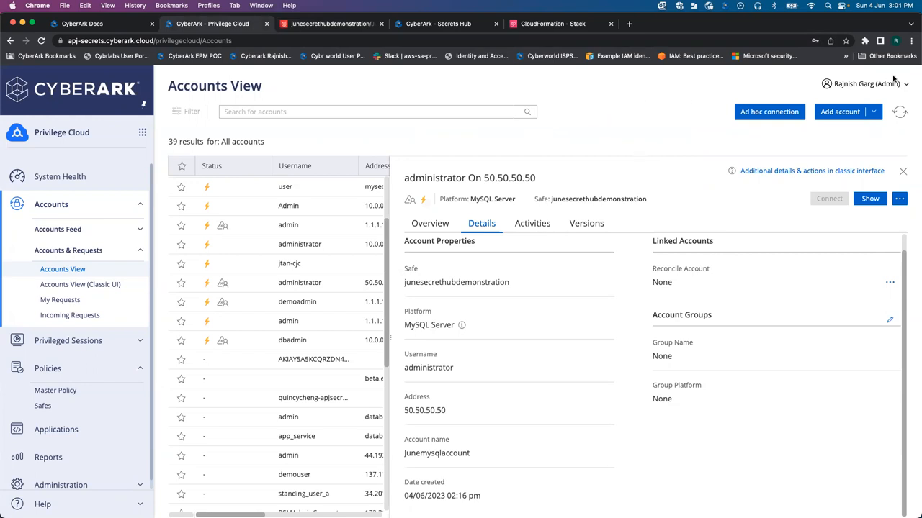
# Return to the junesecrethubdemonstration/Junemysqlaccount secret in AWS and locate its Secret value section.
pyautogui.click(332, 23)
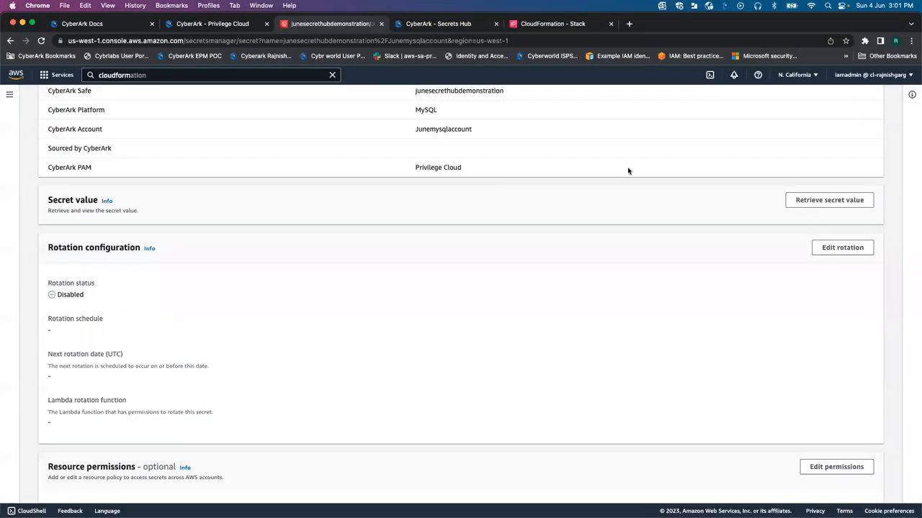
pyautogui.scroll(3)
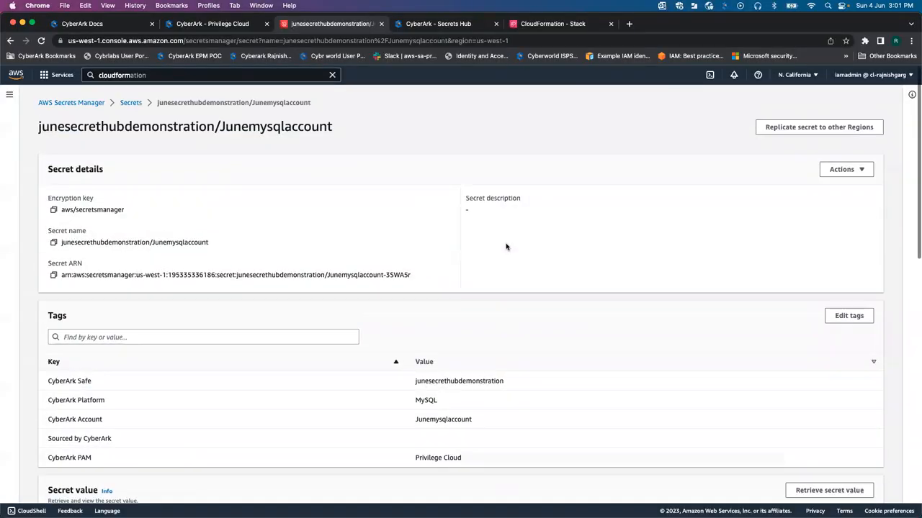
pyautogui.scroll(-3)
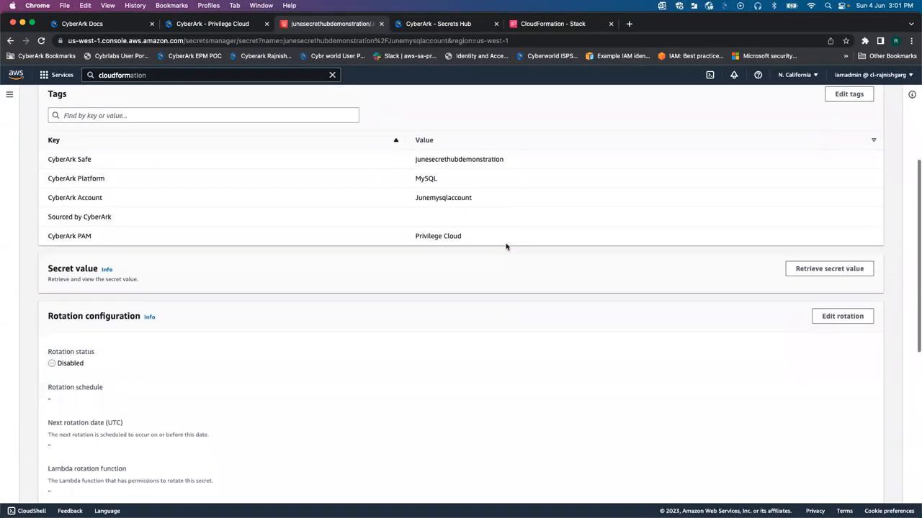
pyautogui.scroll(-3)
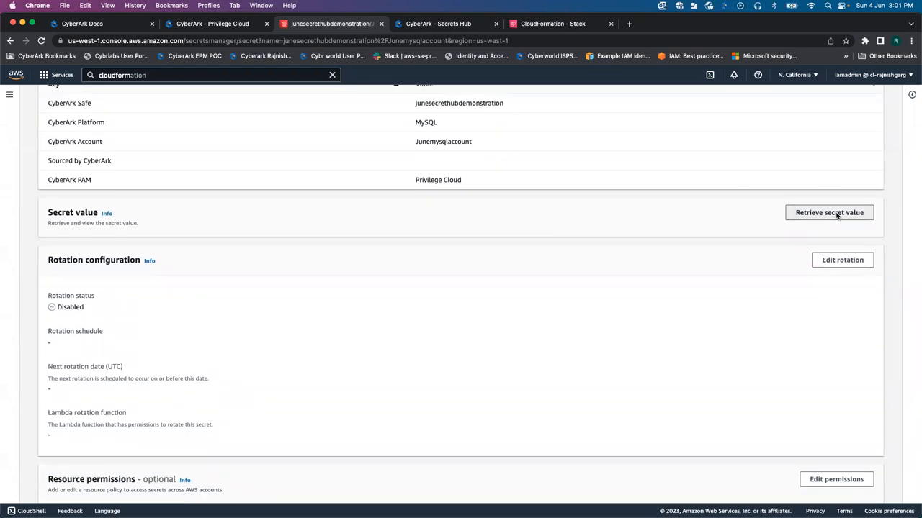
pyautogui.click(829, 213)
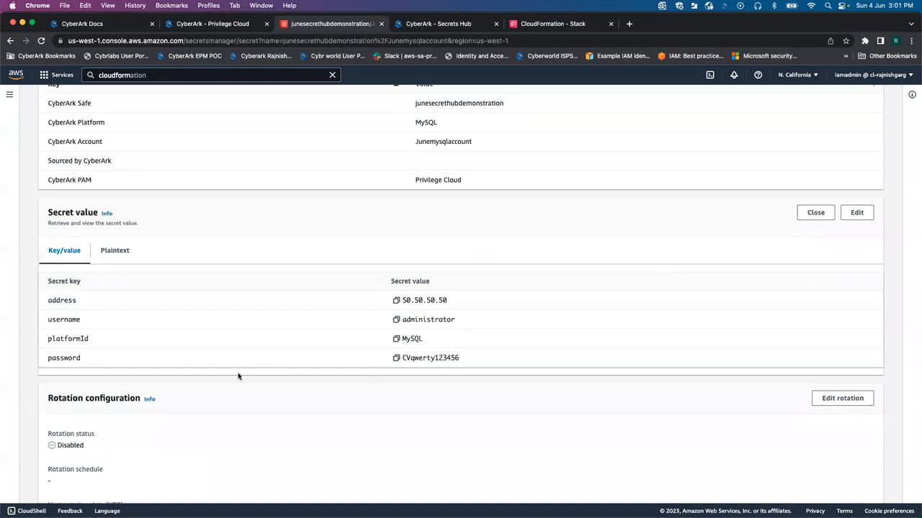
pyautogui.moveTo(481, 361)
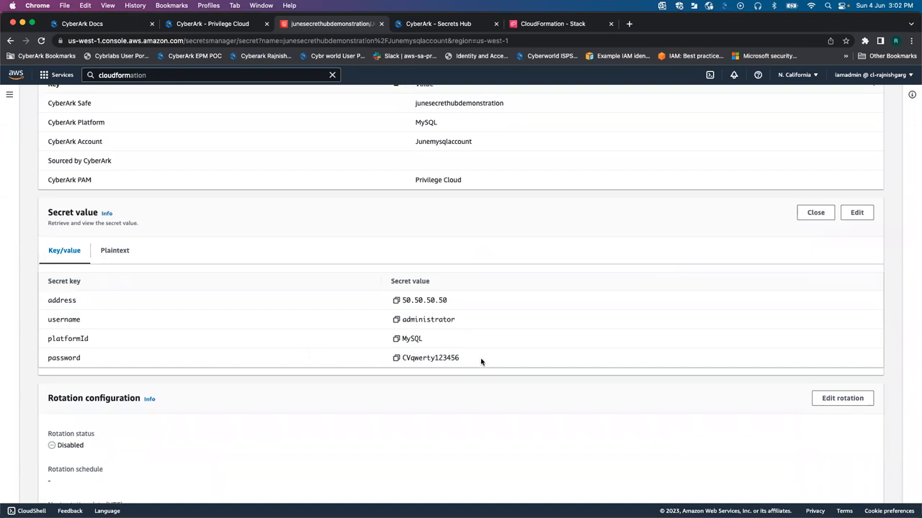
pyautogui.moveTo(445, 371)
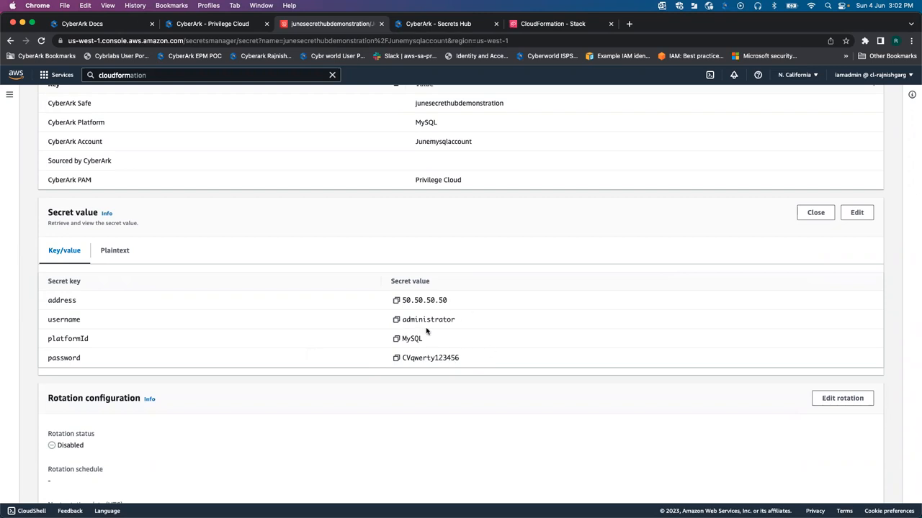
pyautogui.moveTo(399, 251)
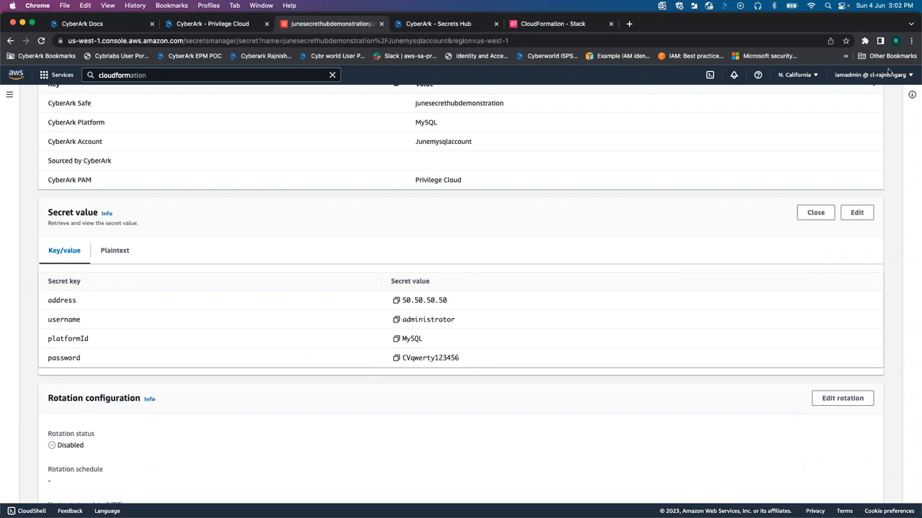
pyautogui.moveTo(843, 121)
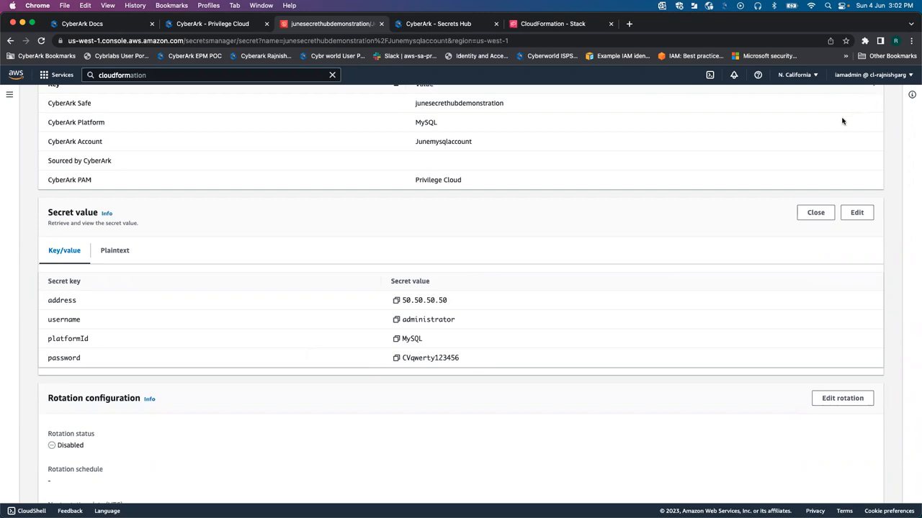